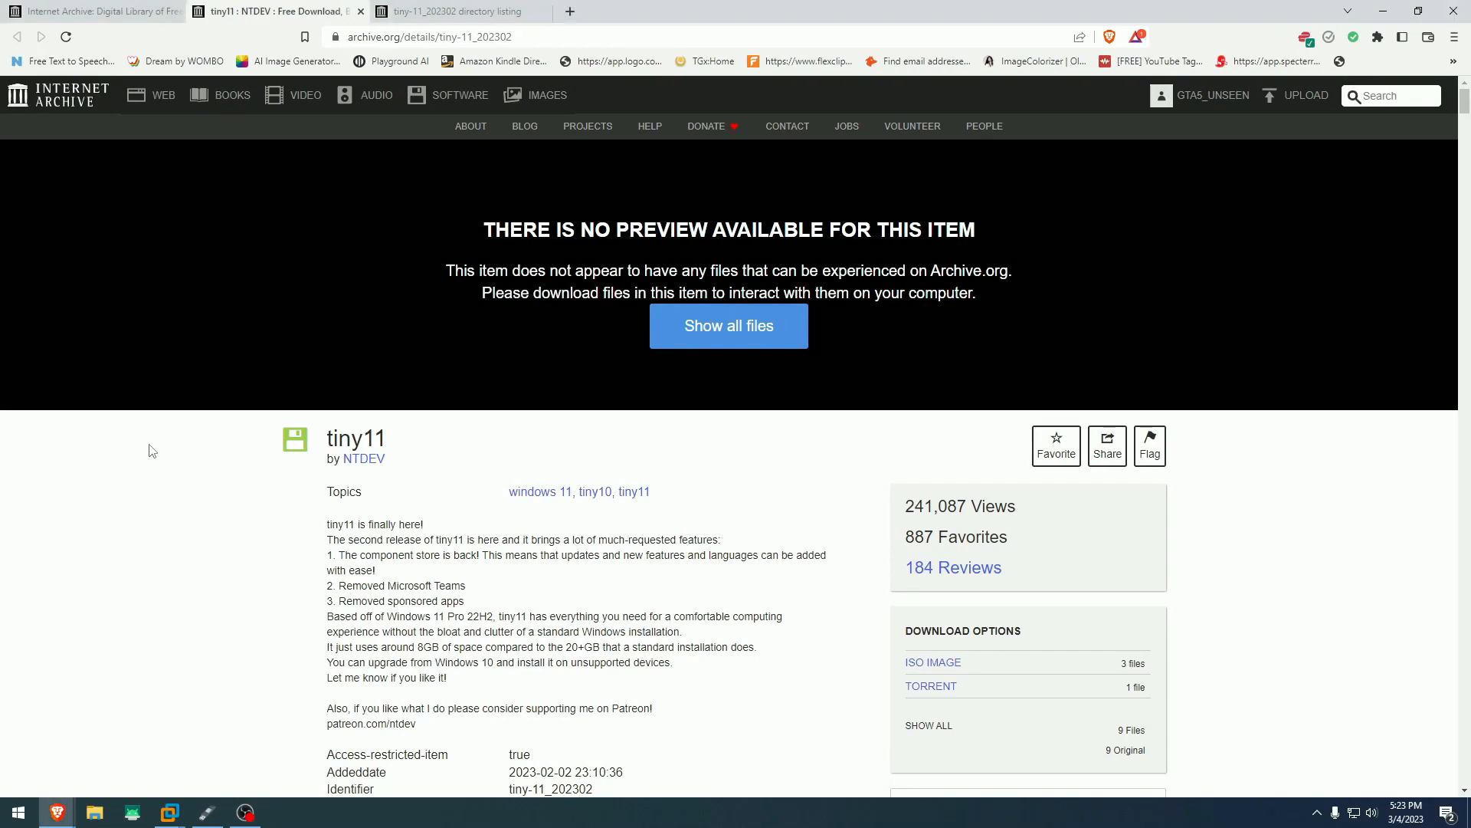
mouse_move(363, 459)
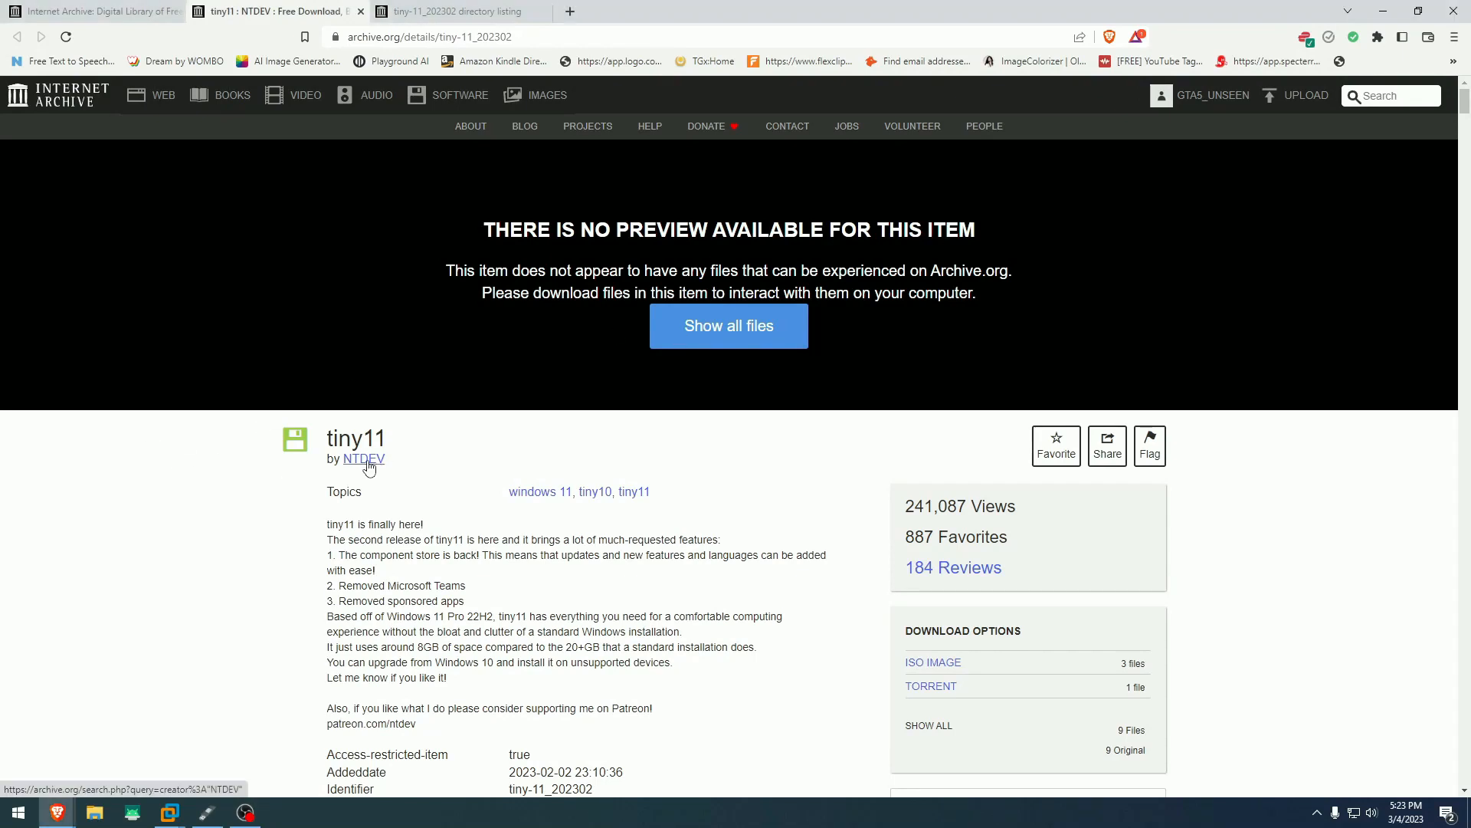
mouse_move(163, 429)
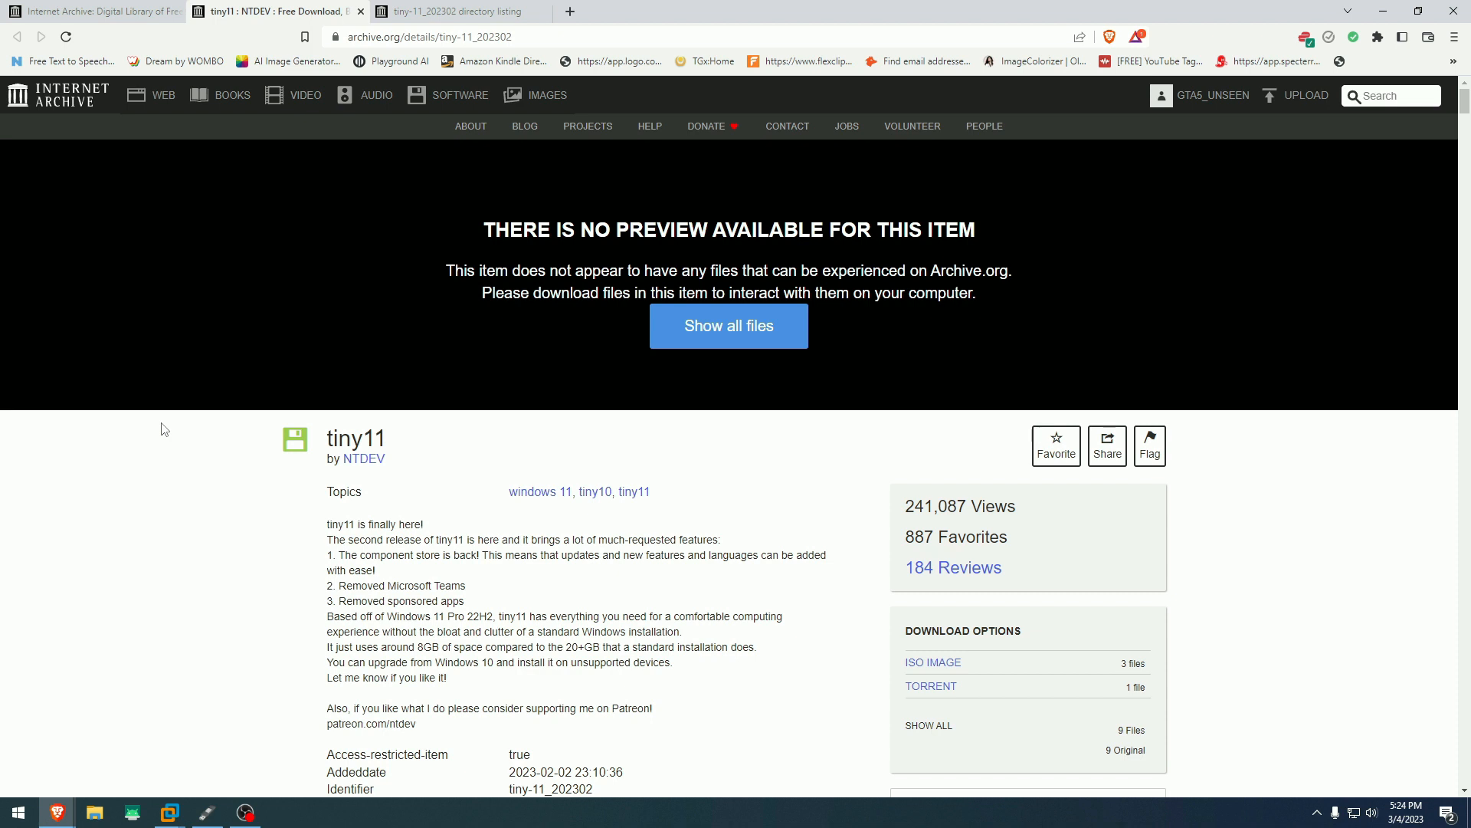
mouse_move(183, 465)
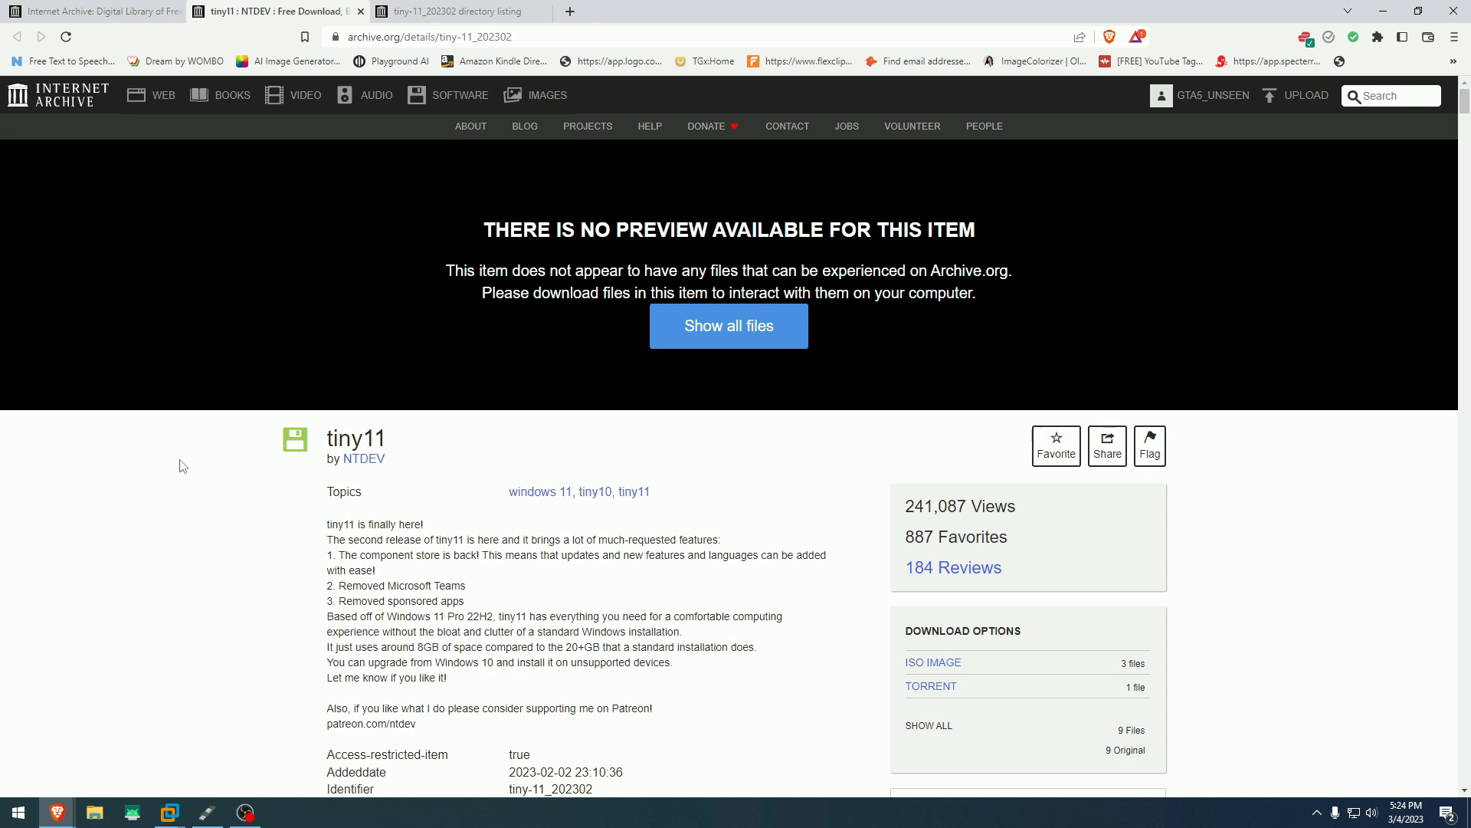
mouse_move(212, 486)
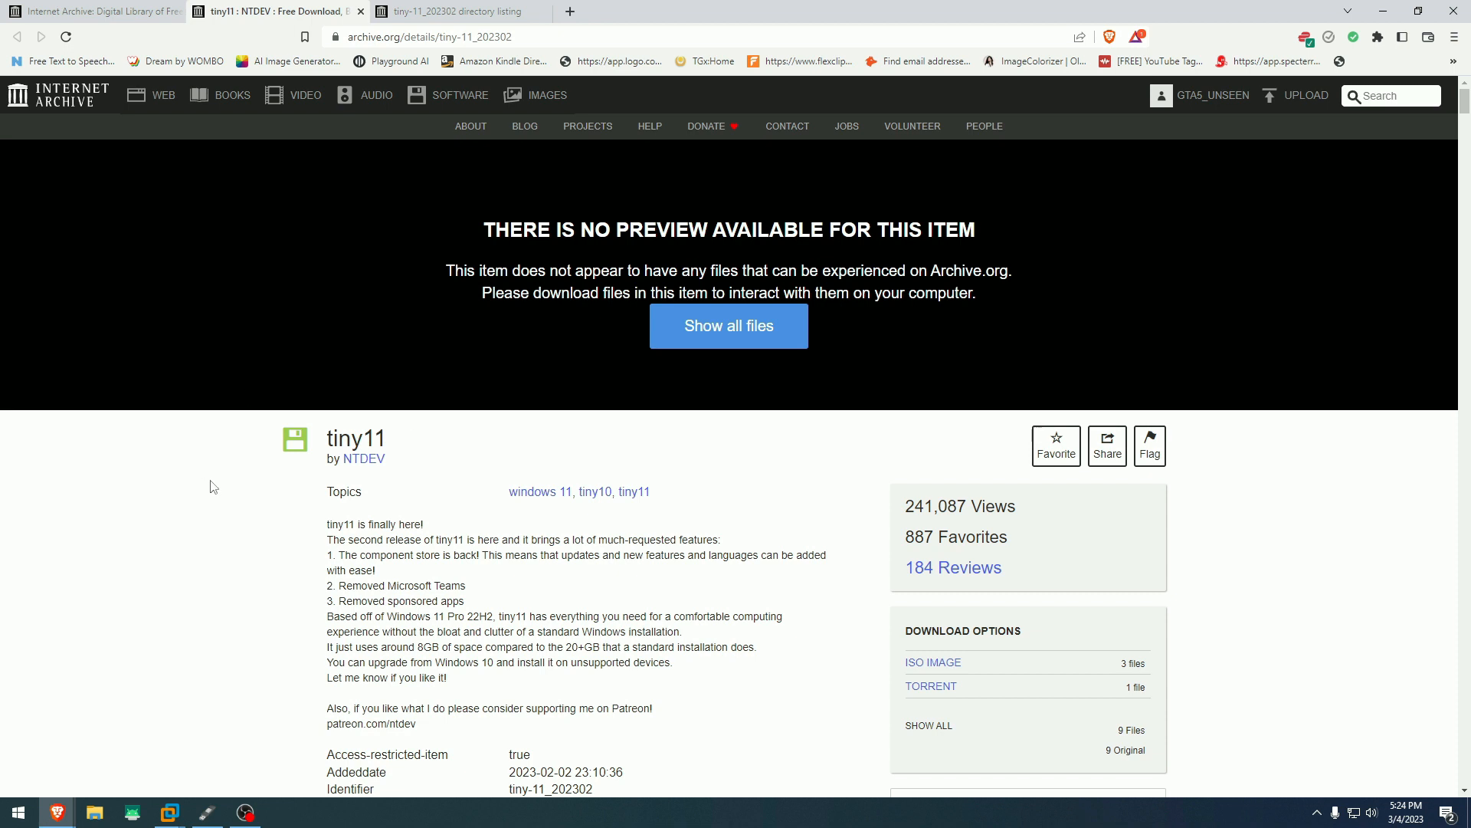
Step: Expand the ISO IMAGE download options and download tiny11 b2(no sysreq).iso
scroll(down, 3)
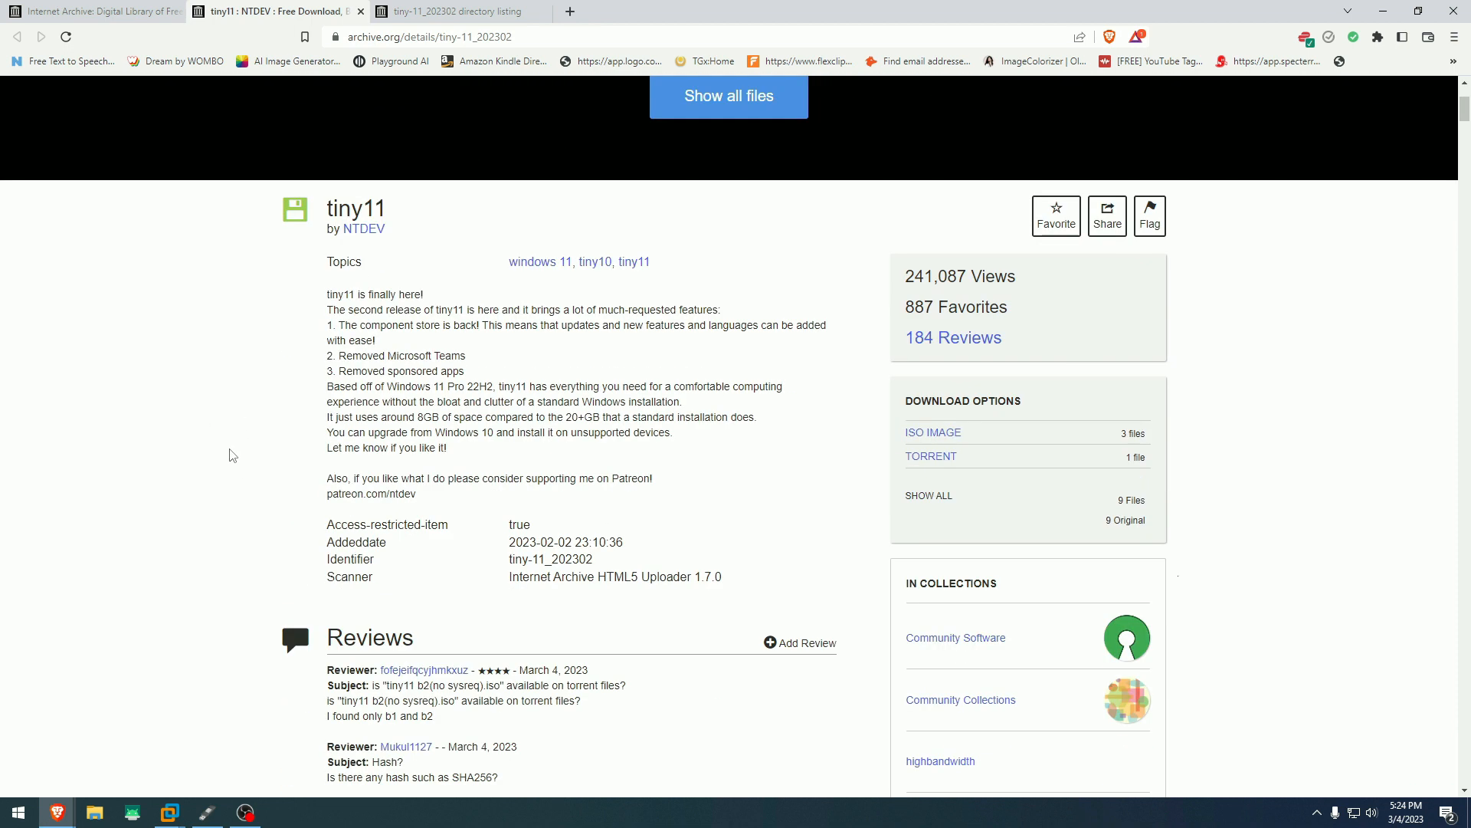
mouse_move(931, 457)
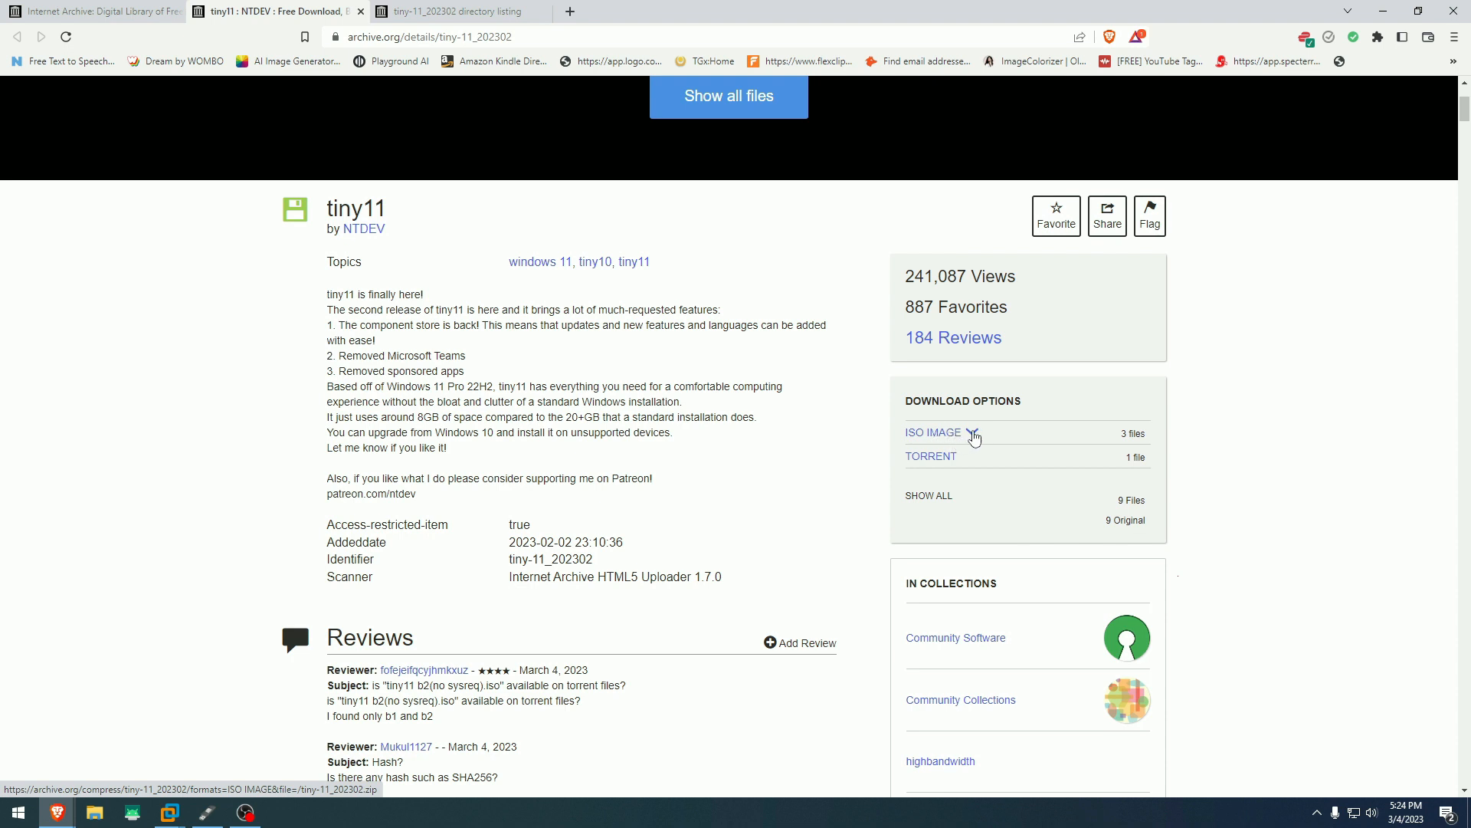
click(932, 432)
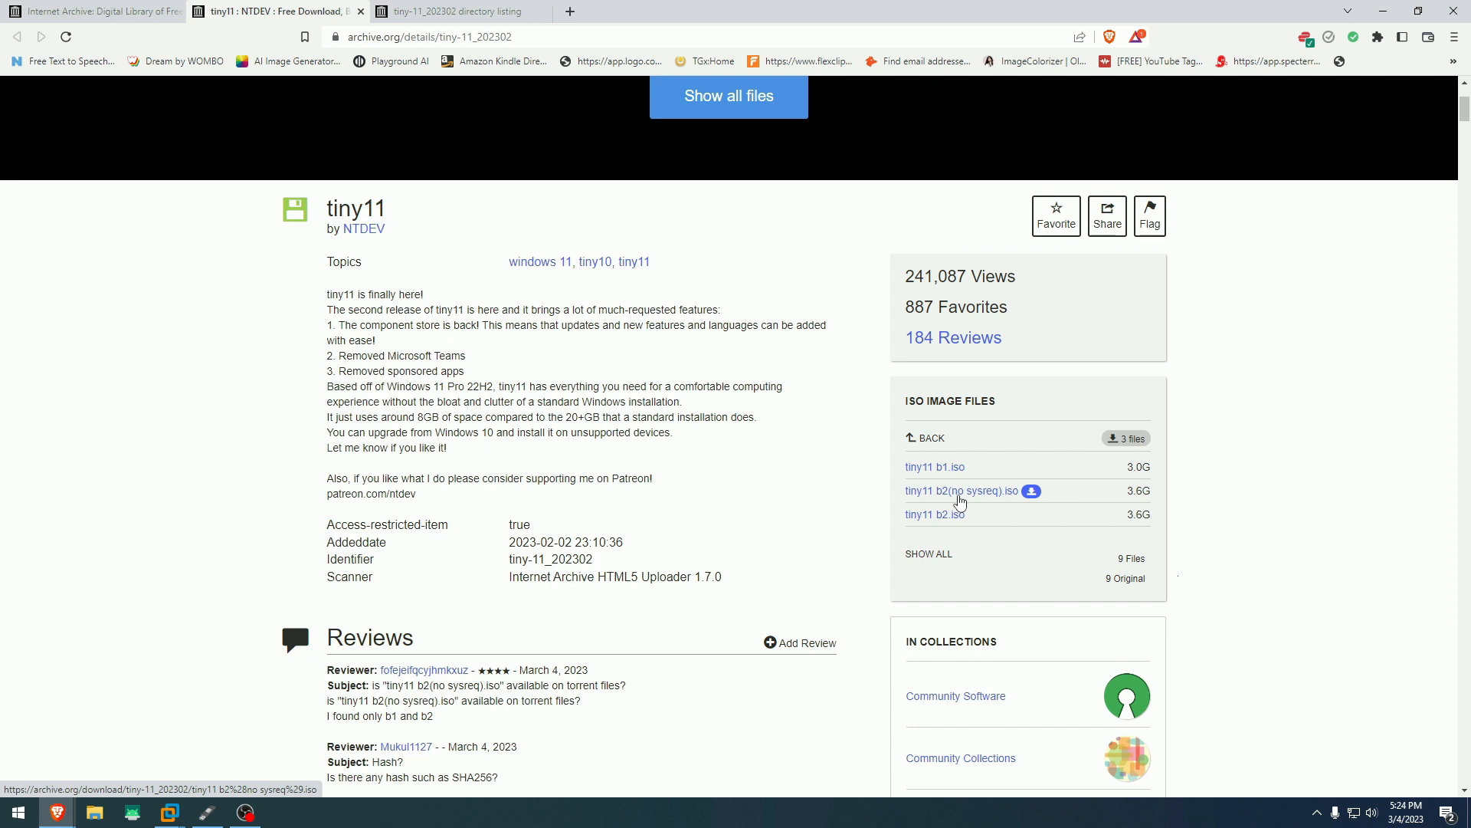
mouse_move(1020, 504)
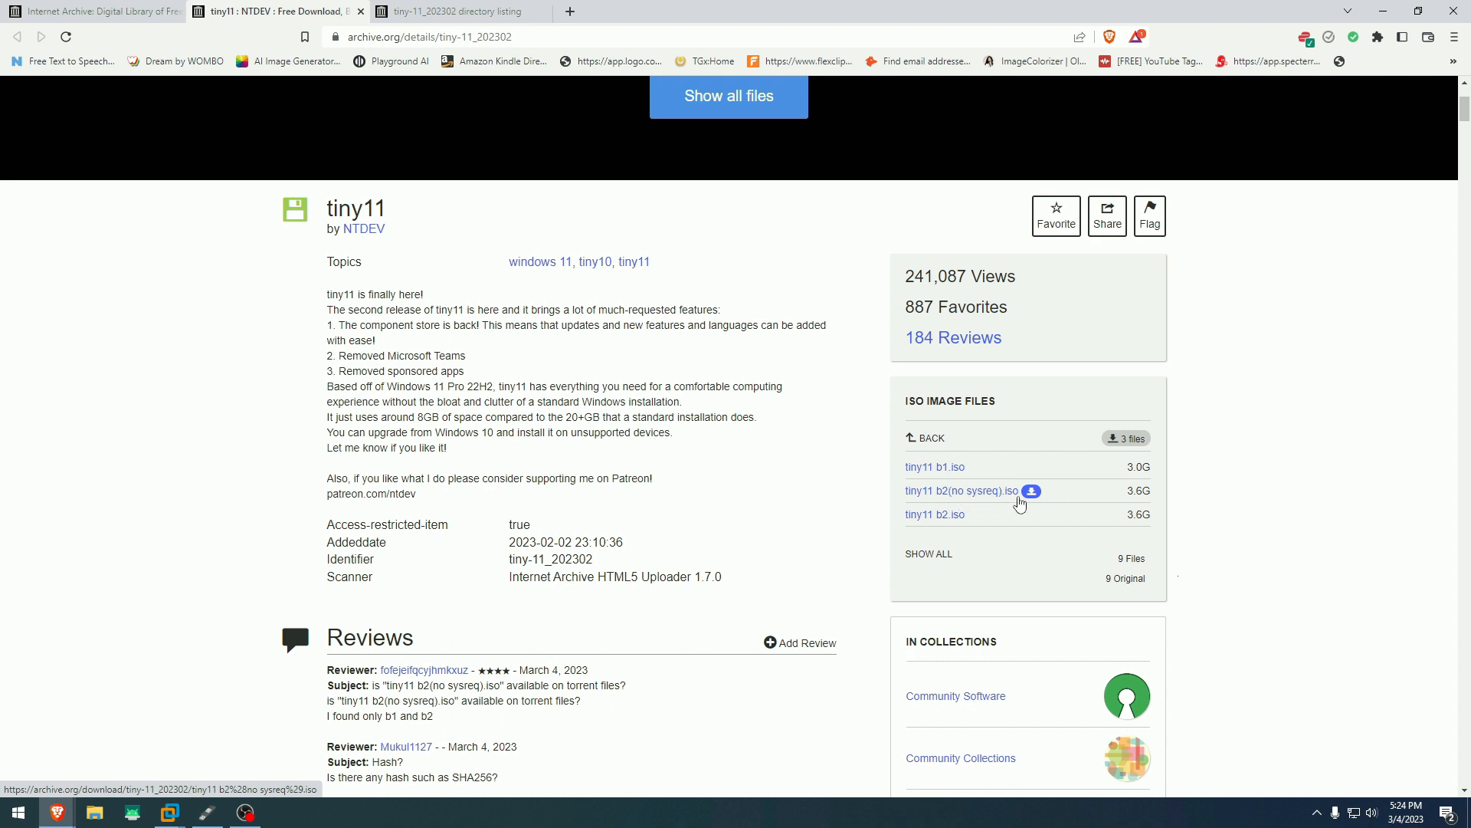
click(455, 11)
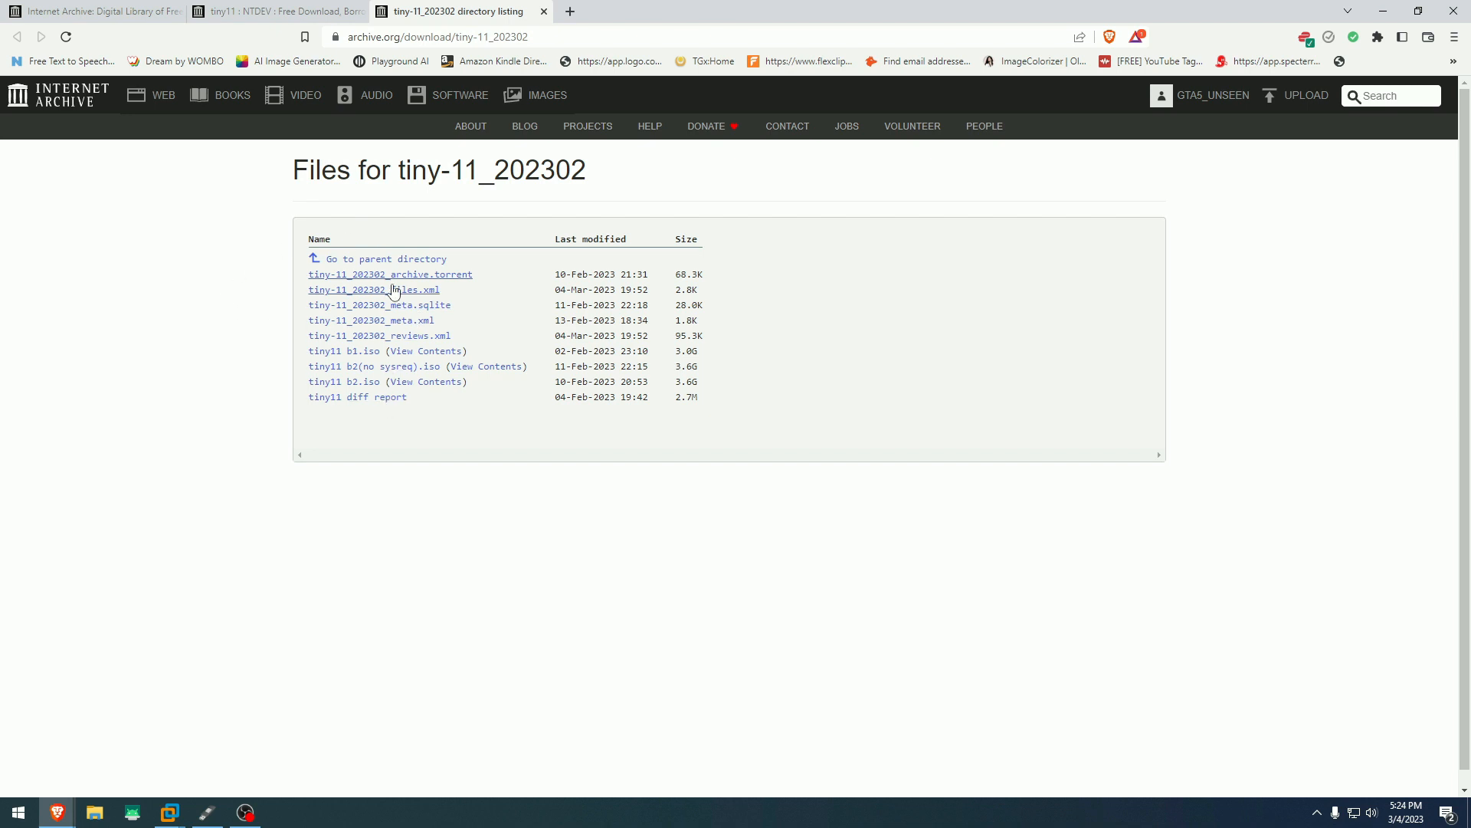
mouse_move(373, 366)
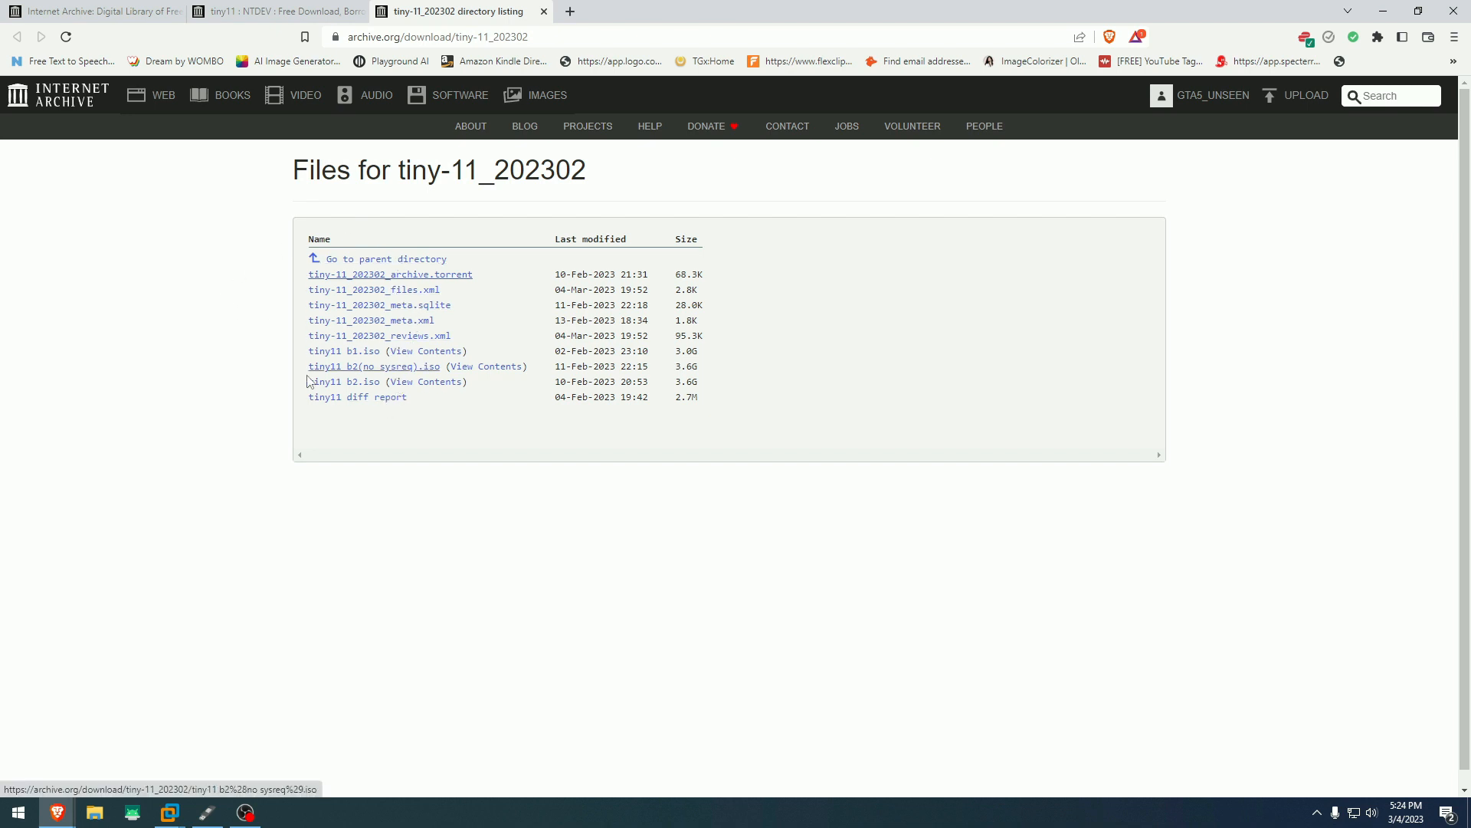
mouse_move(409, 379)
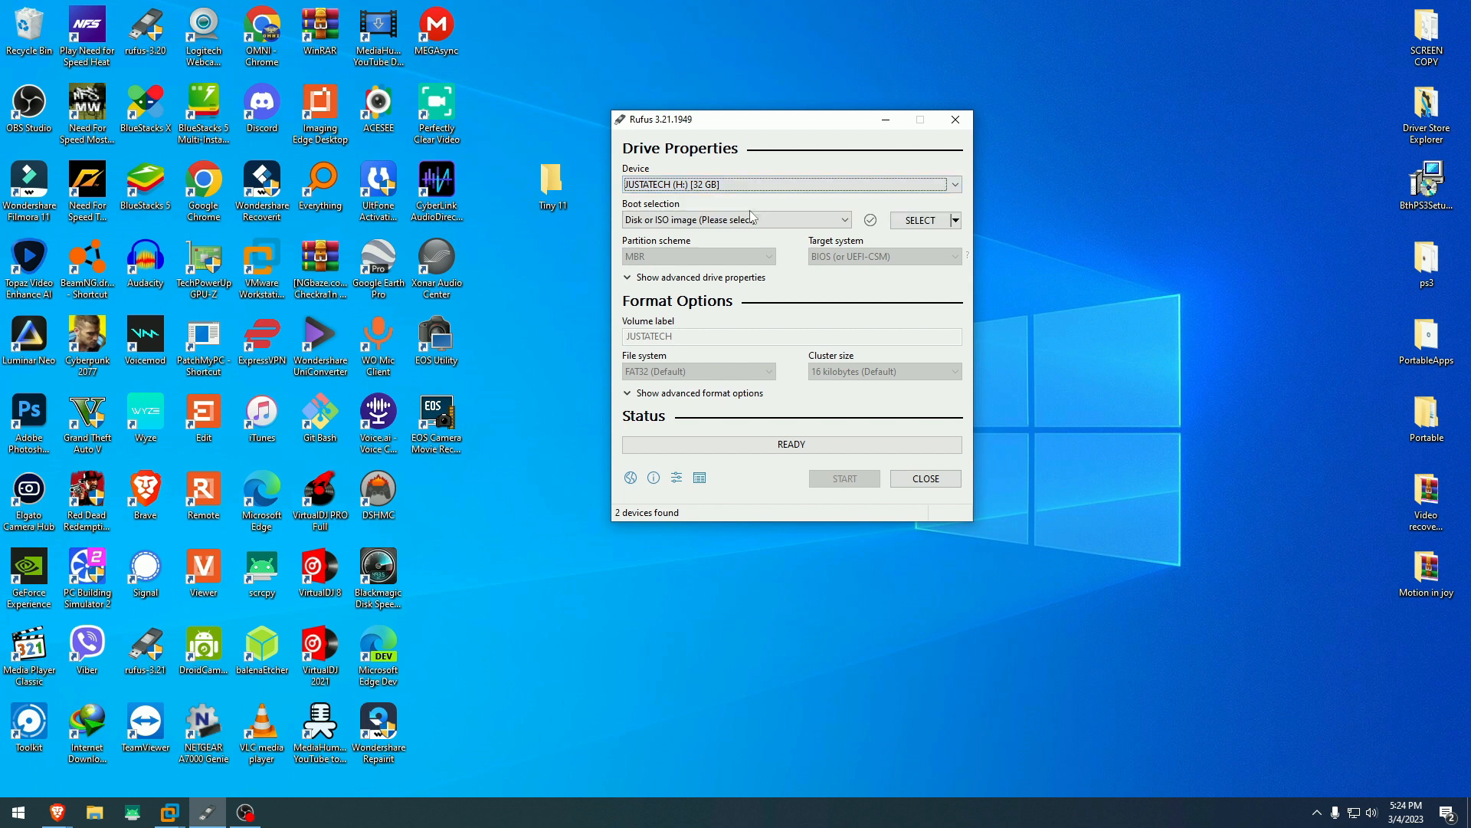
mouse_move(783, 160)
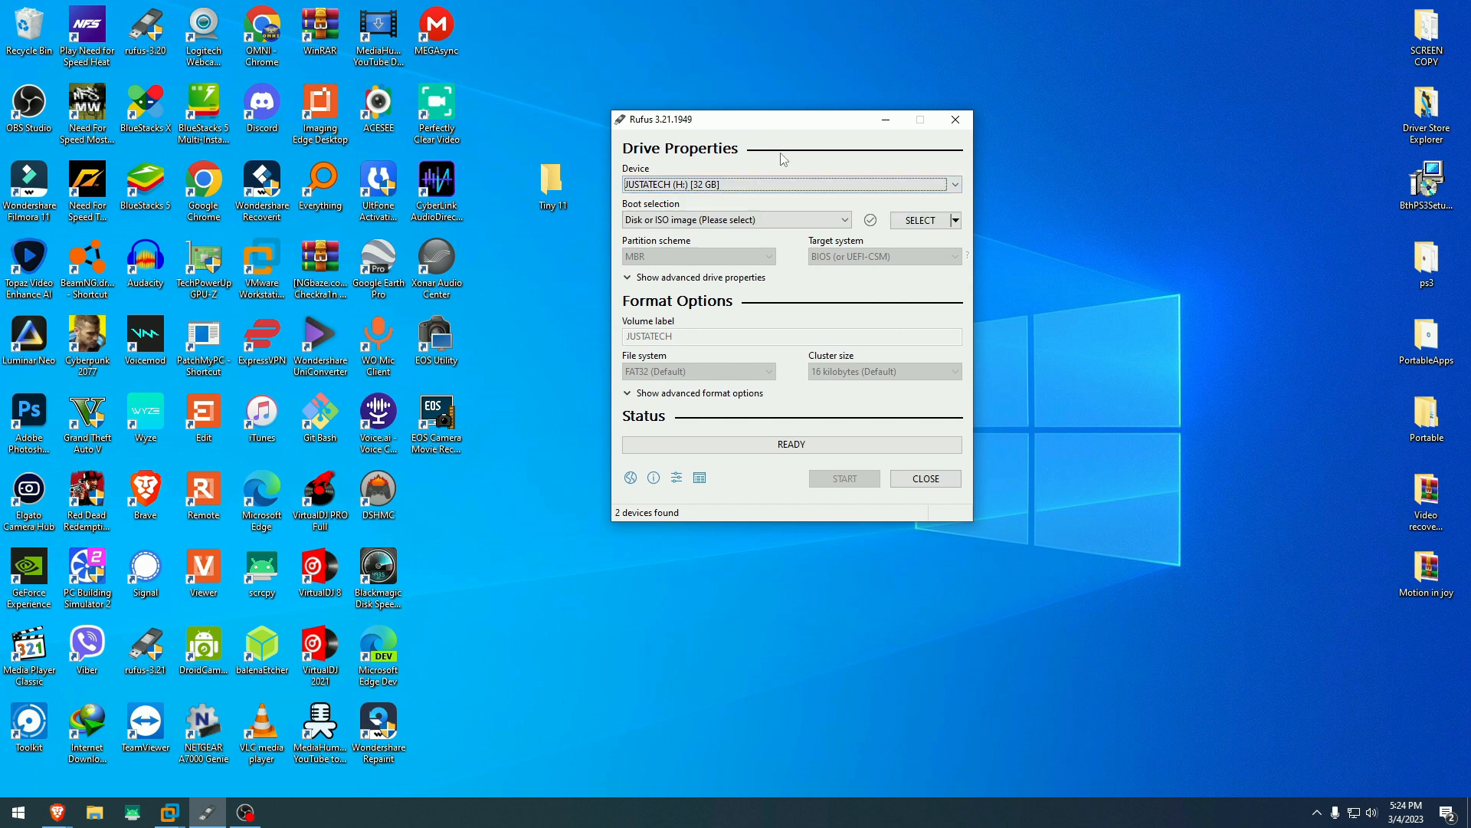
Step: Load the tiny11 b2(no sysreq) ISO in Rufus and set the partition scheme to MBR
click(920, 220)
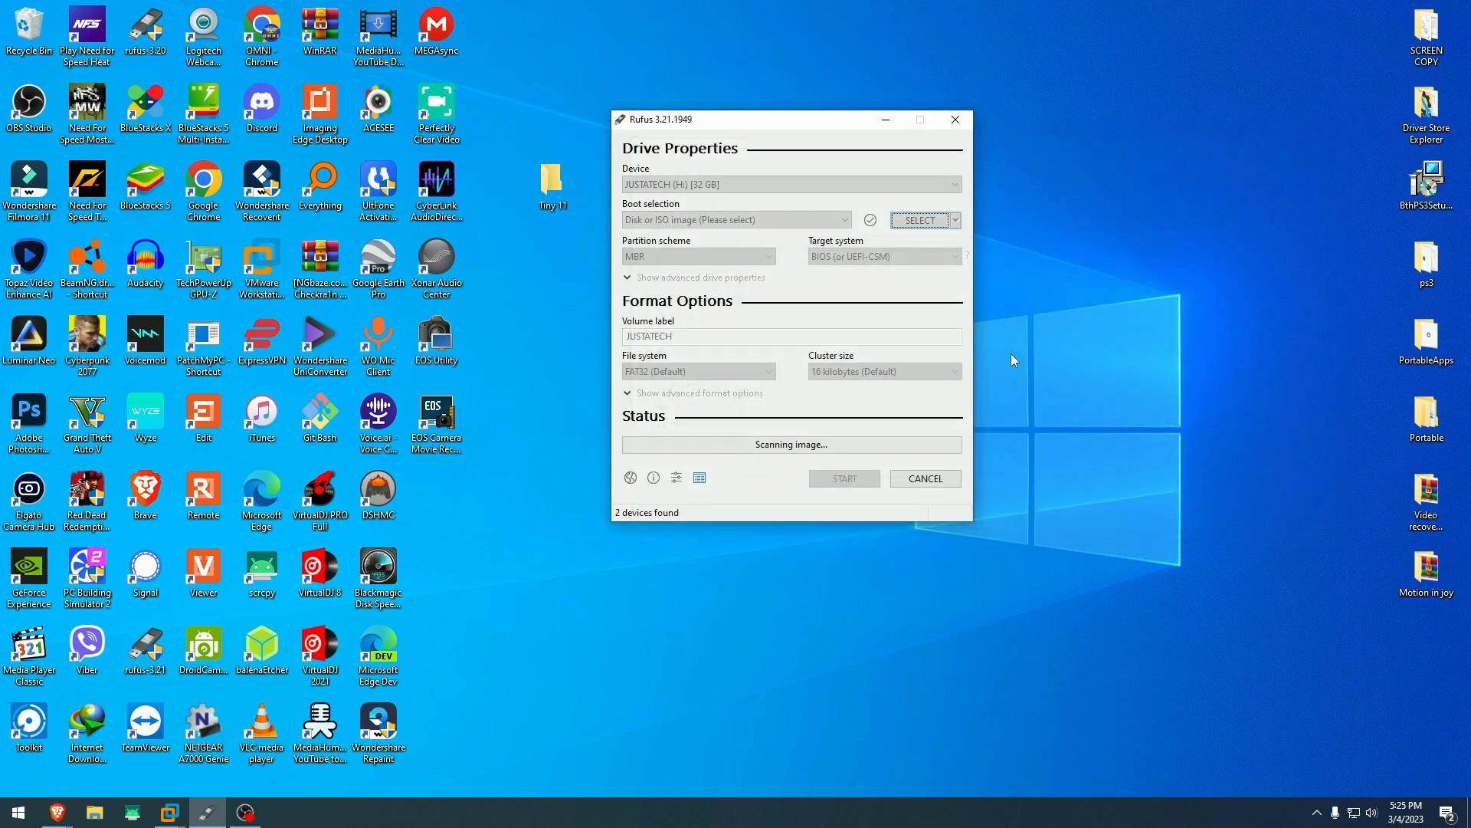
click(919, 220)
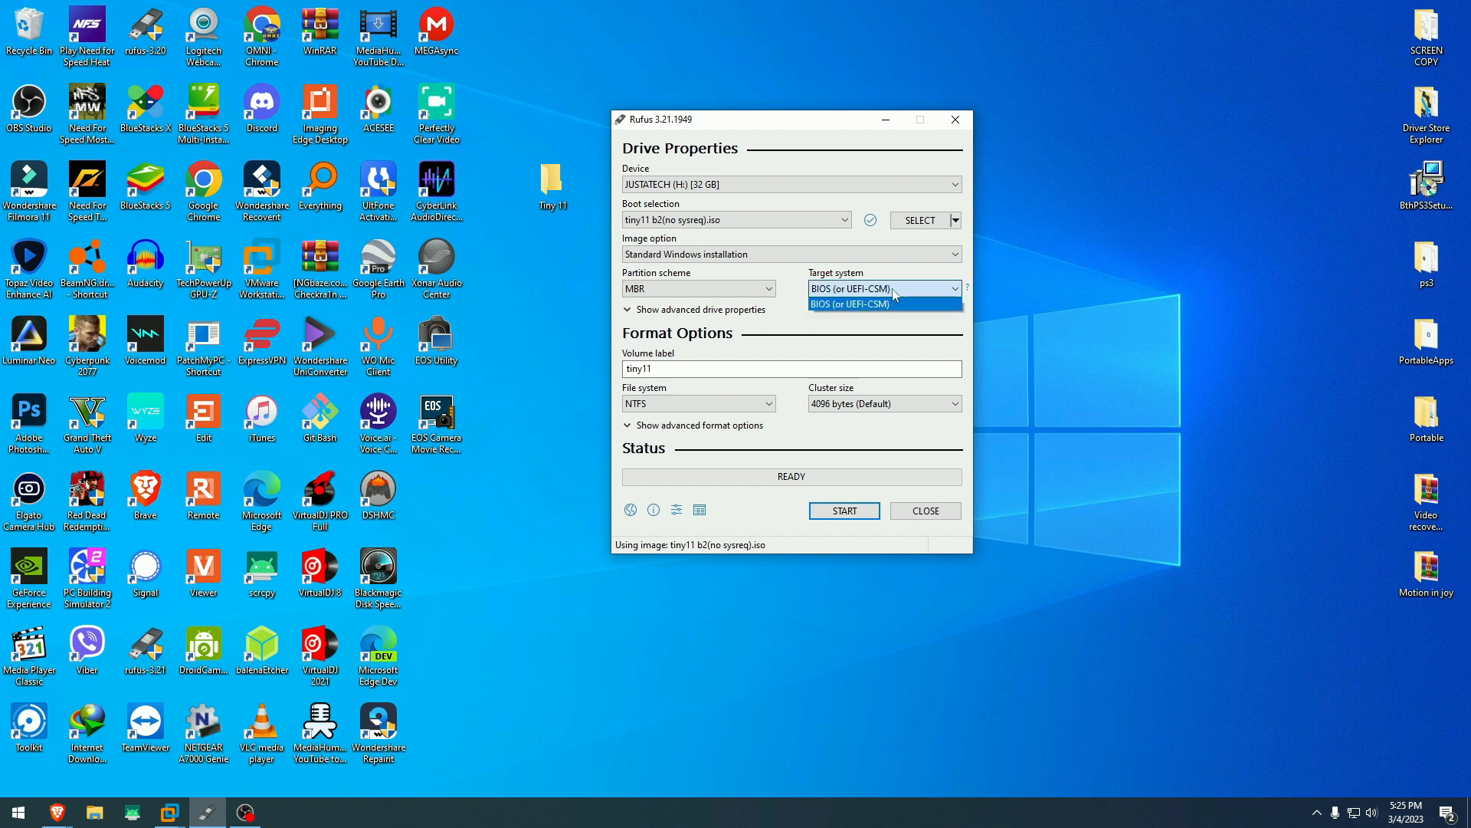
click(849, 304)
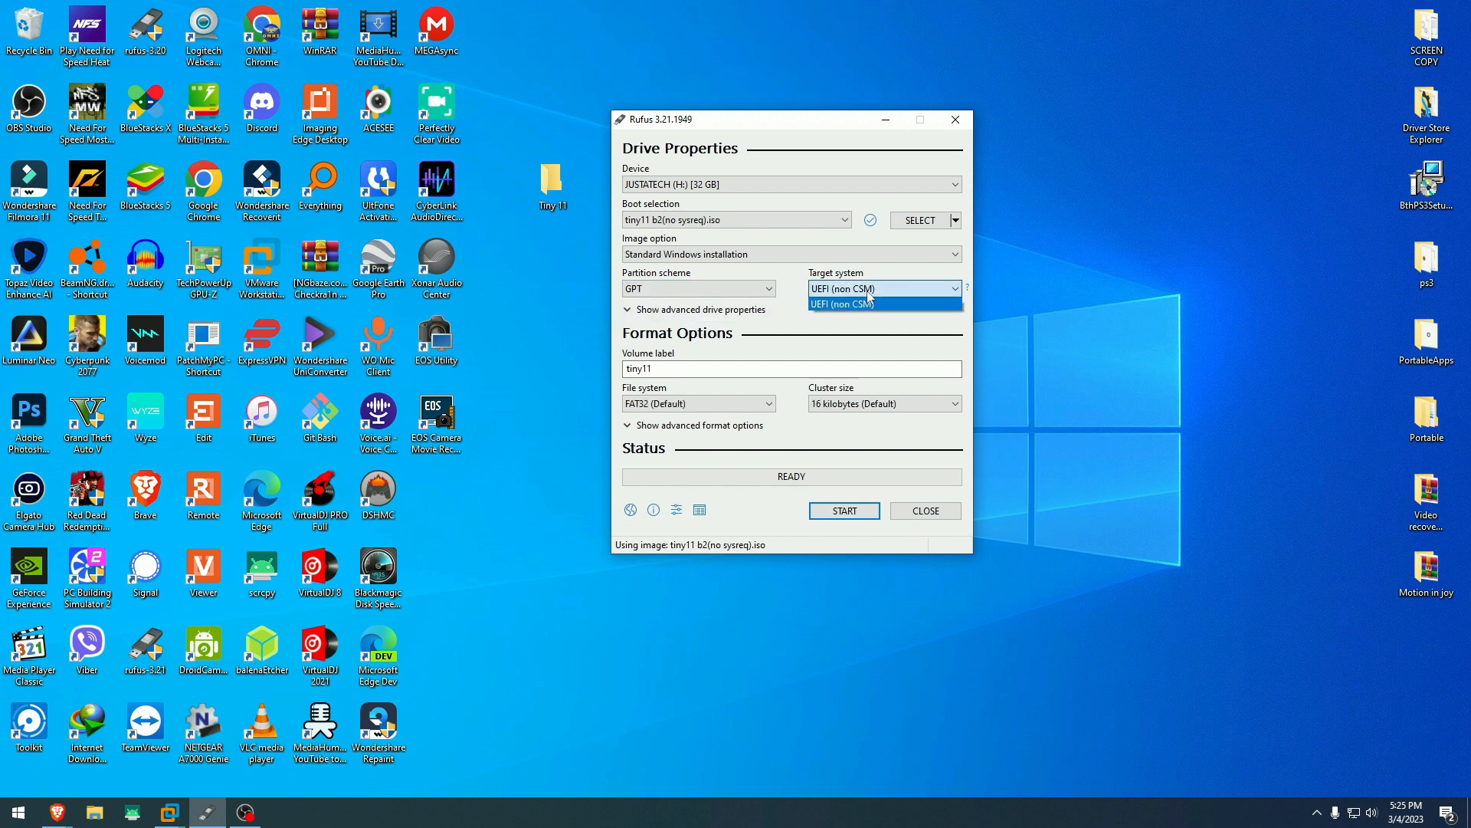
click(841, 304)
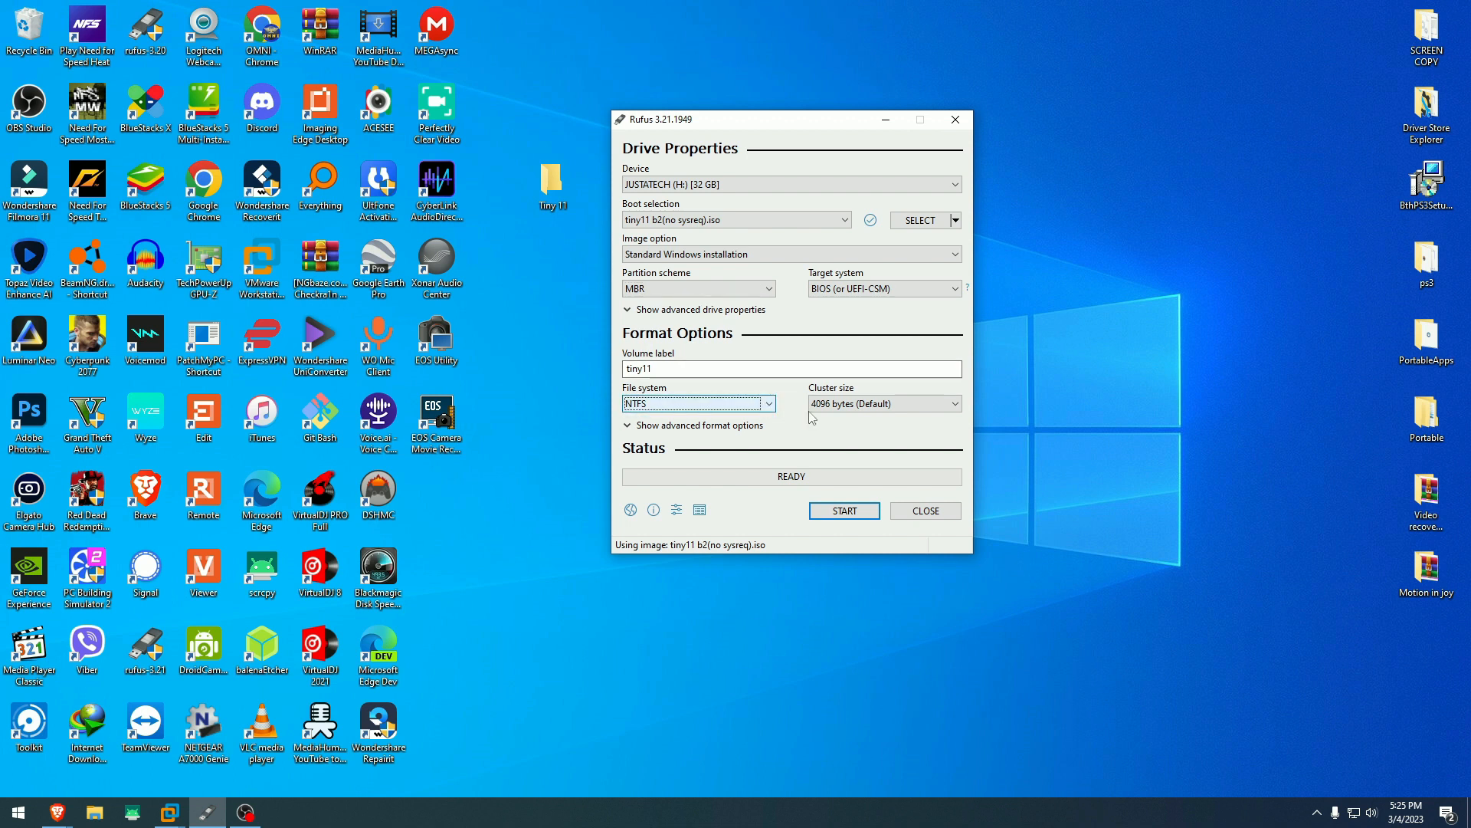
Step: Start writing the image to the 32 GB drive, accepting the Windows User Experience options
click(842, 511)
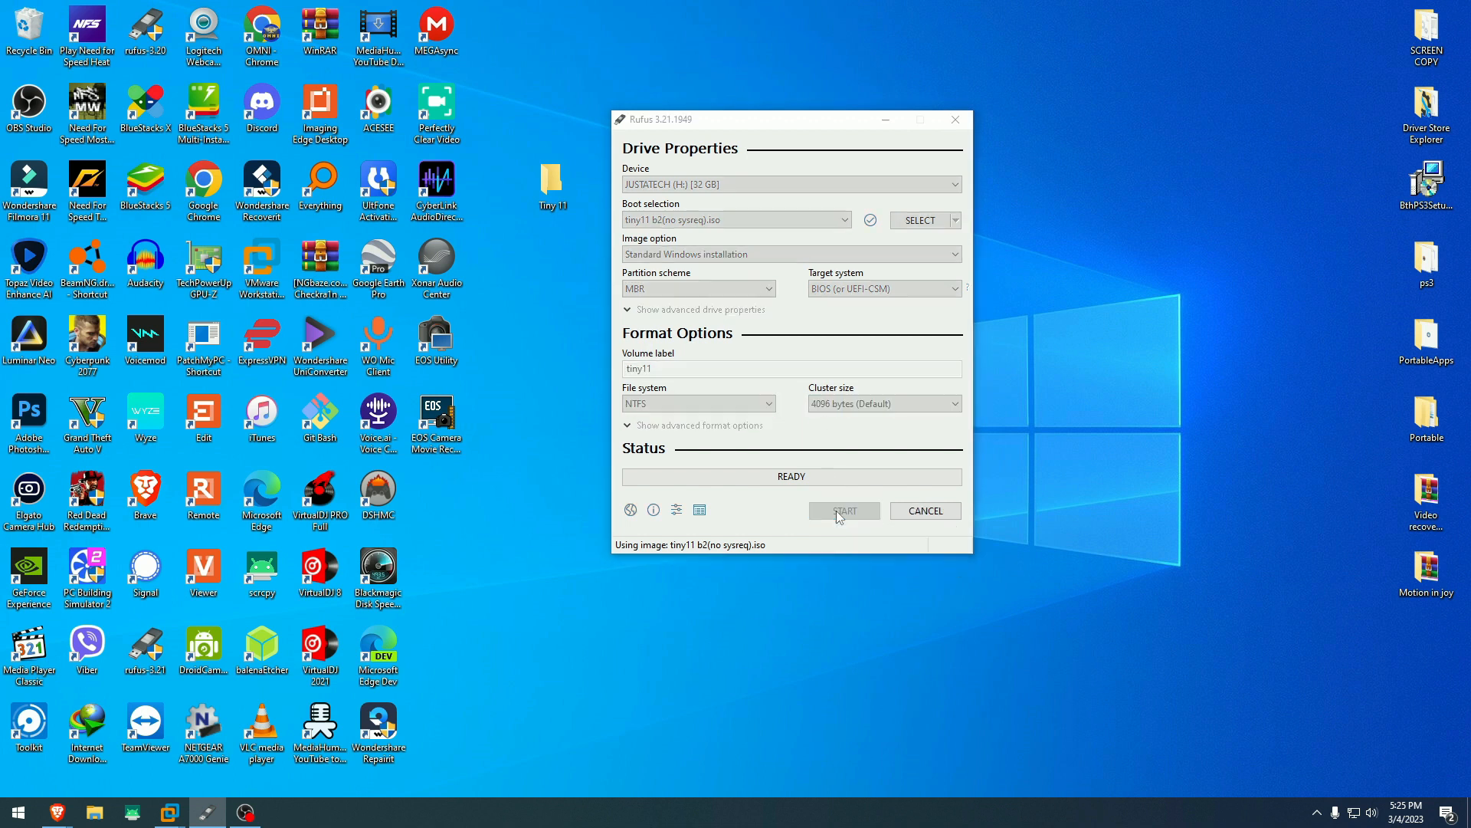
click(841, 510)
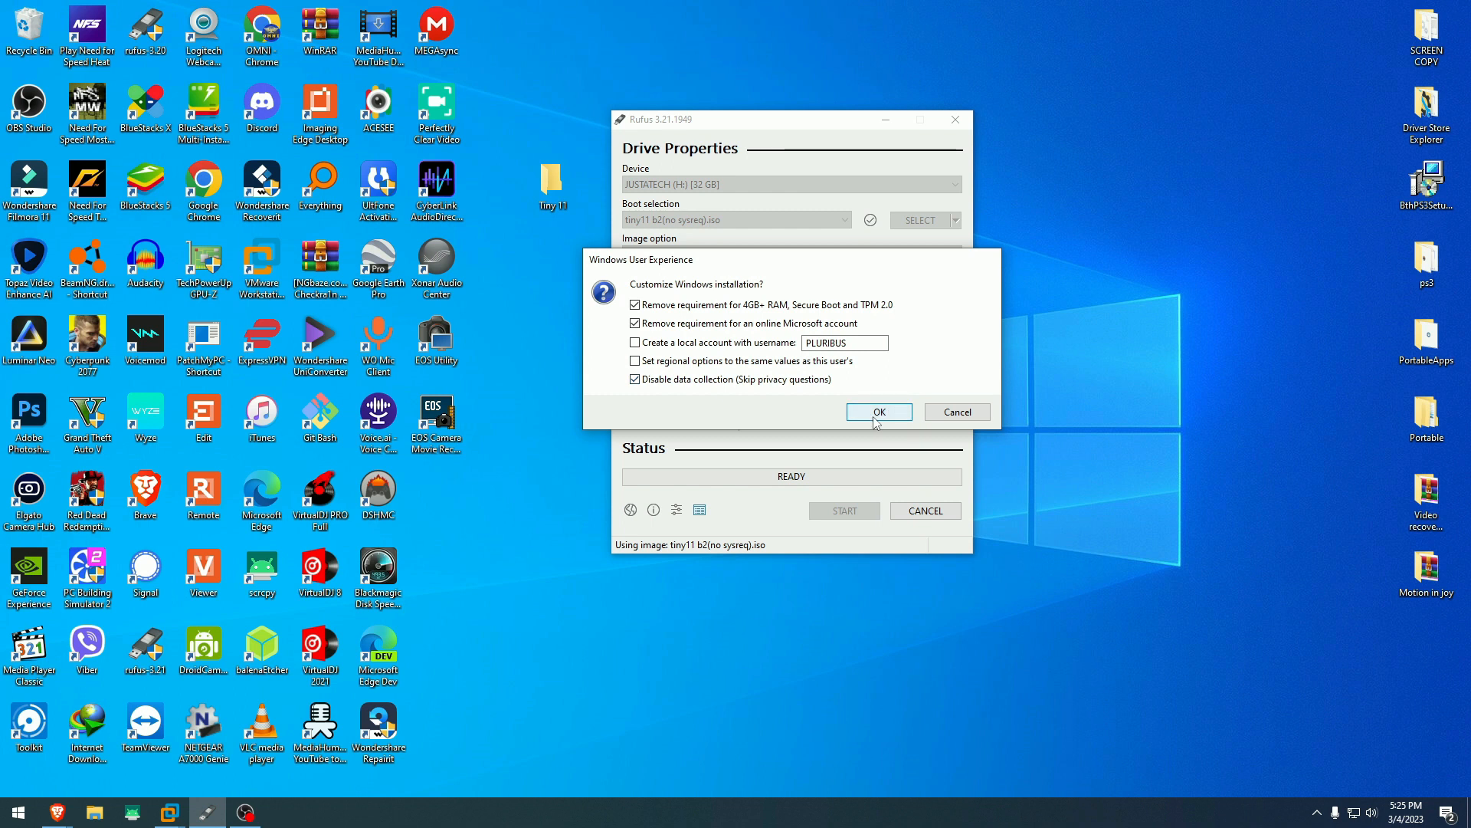
click(878, 411)
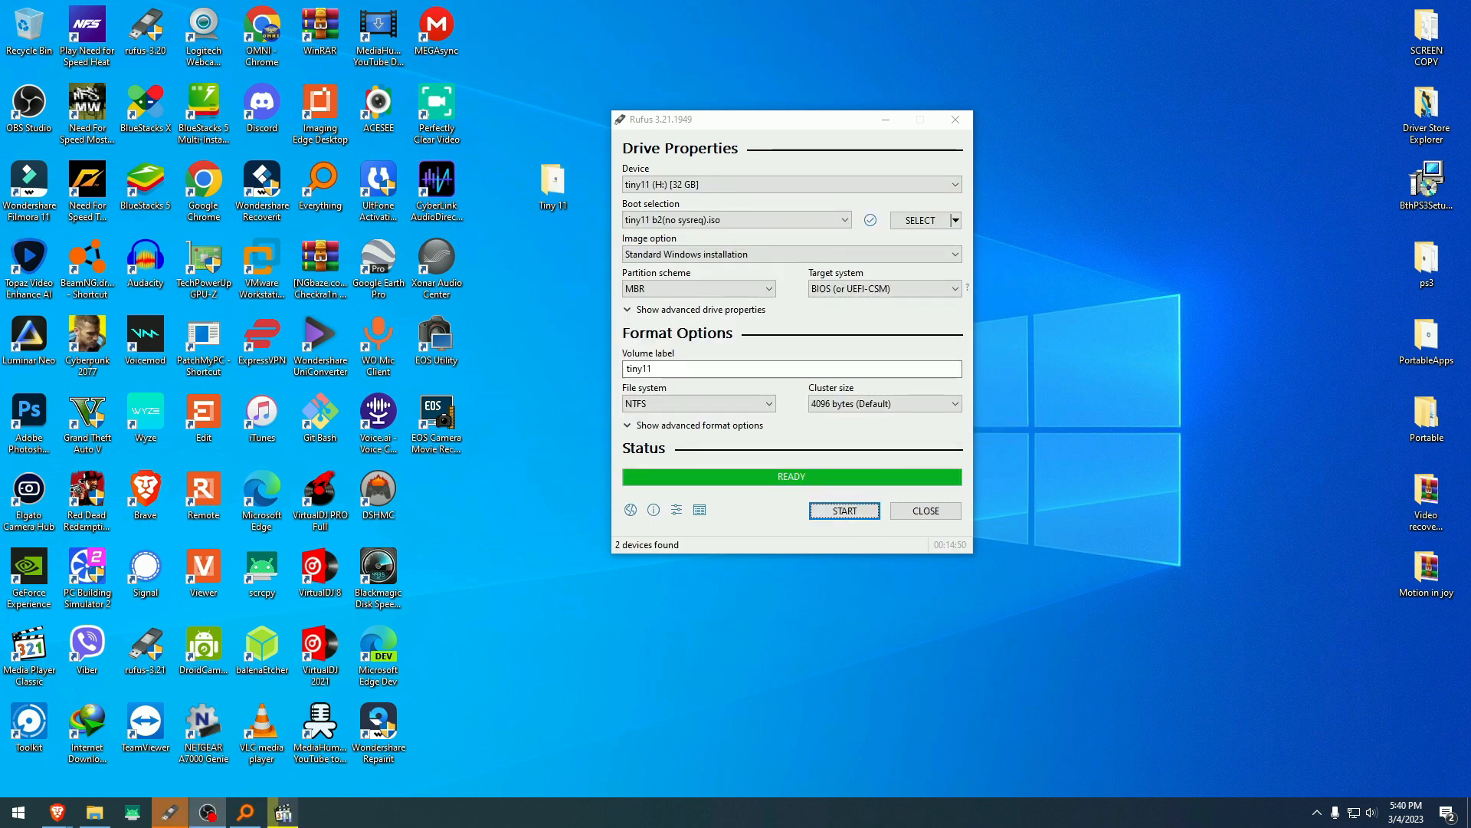